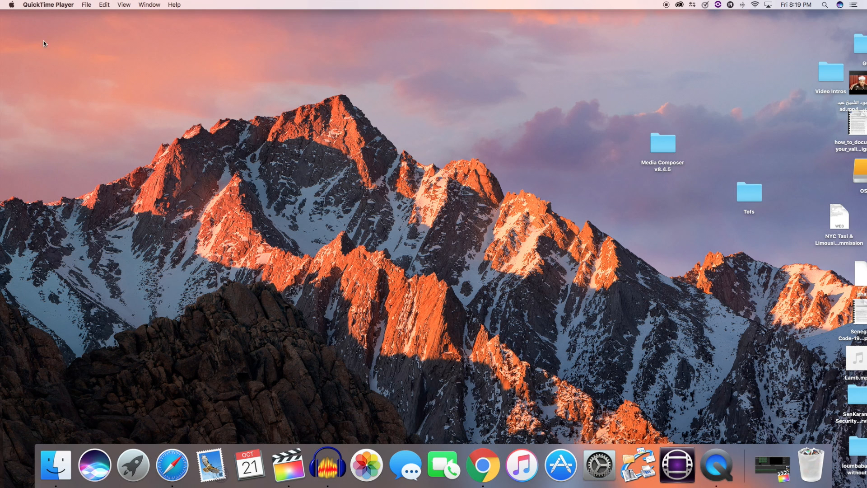
Show the Apple menu from the top-left of the menu bar
click(10, 5)
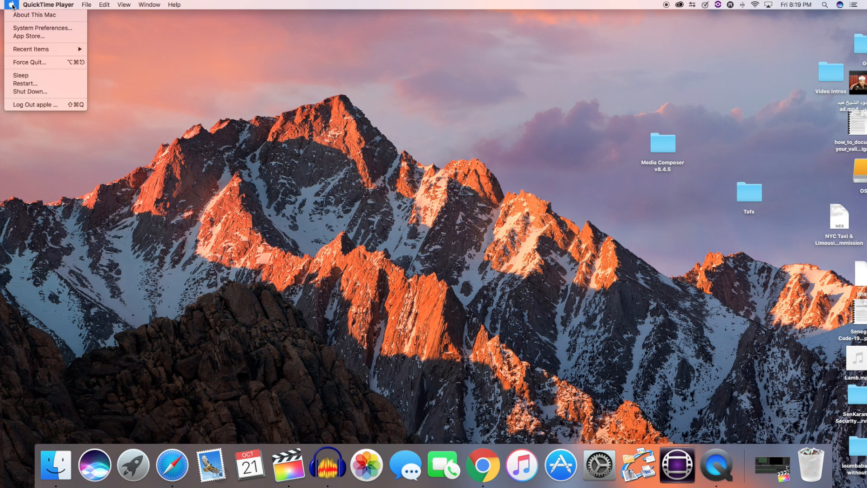
mouse_move(35, 15)
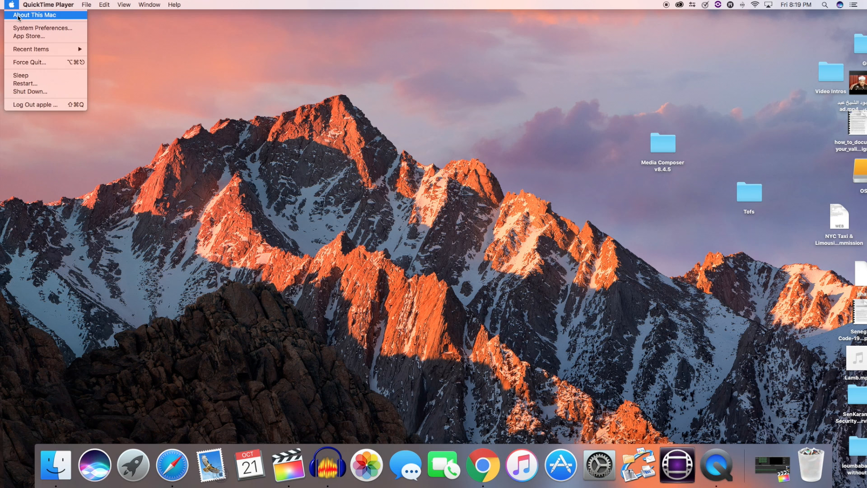
Check for software updates via About This Mac, then quit the App Store
click(35, 16)
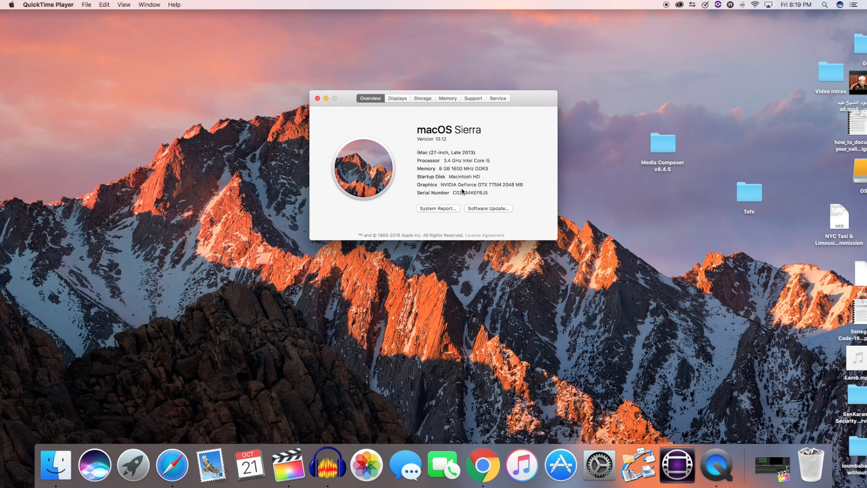
click(488, 209)
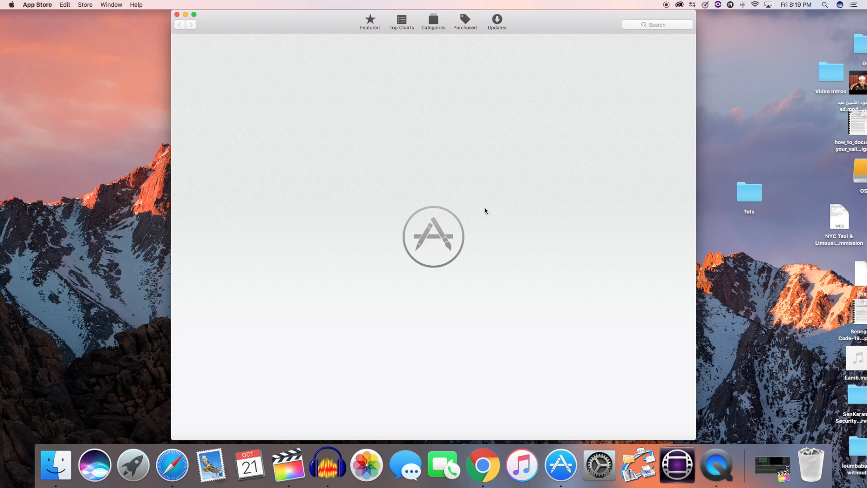
click(495, 21)
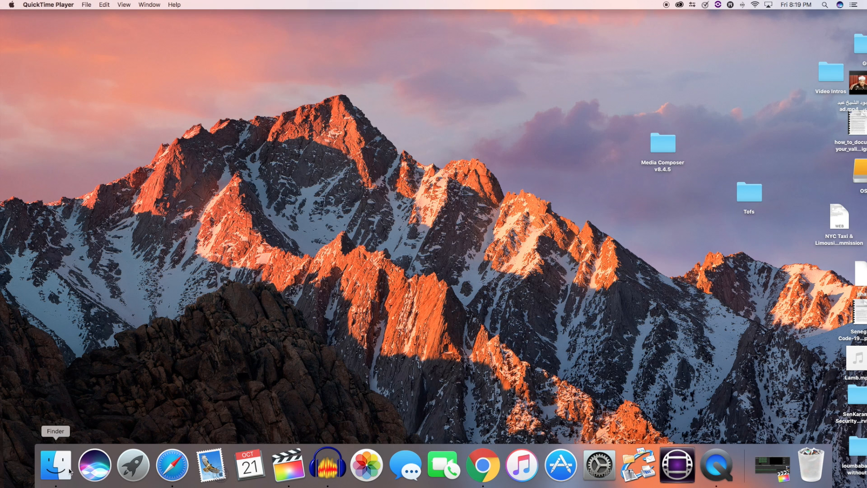
Trash derby.log and the Downloads files in Finder, then close the window
click(55, 464)
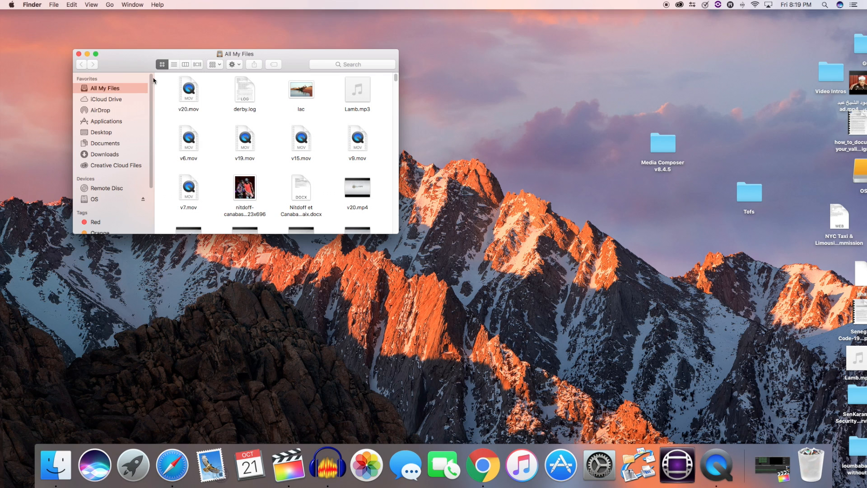
mouse_move(247, 94)
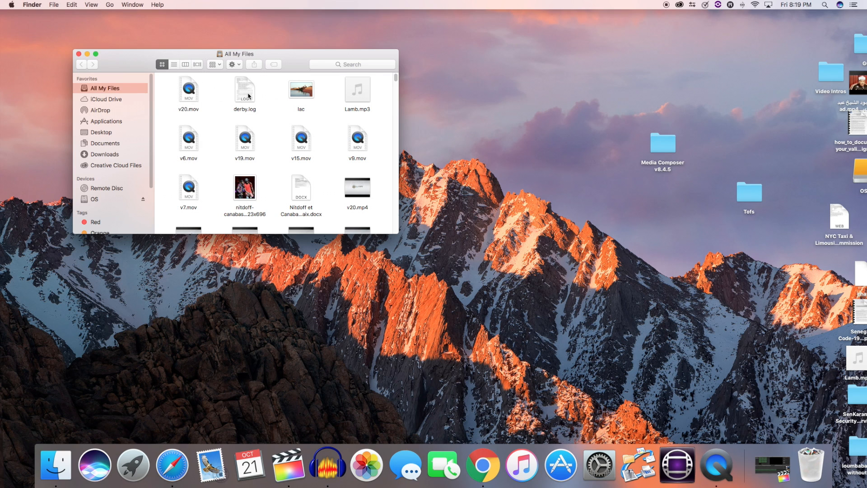
click(245, 90)
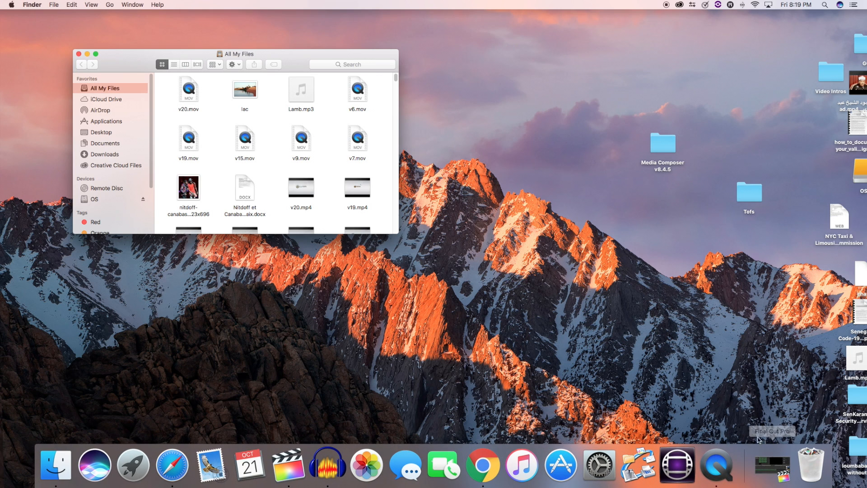
mouse_move(102, 154)
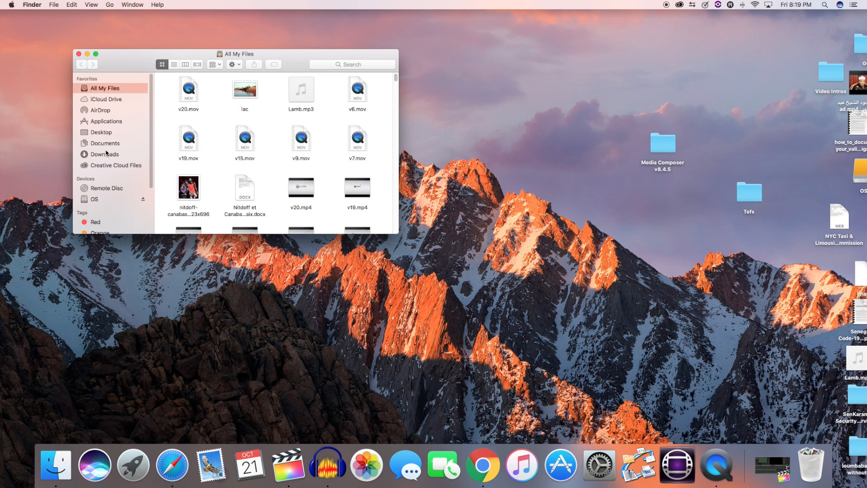
click(104, 154)
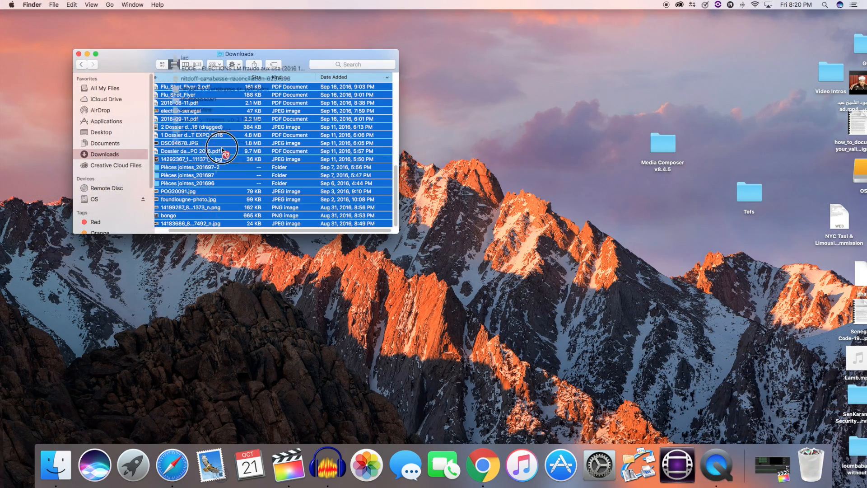
click(80, 53)
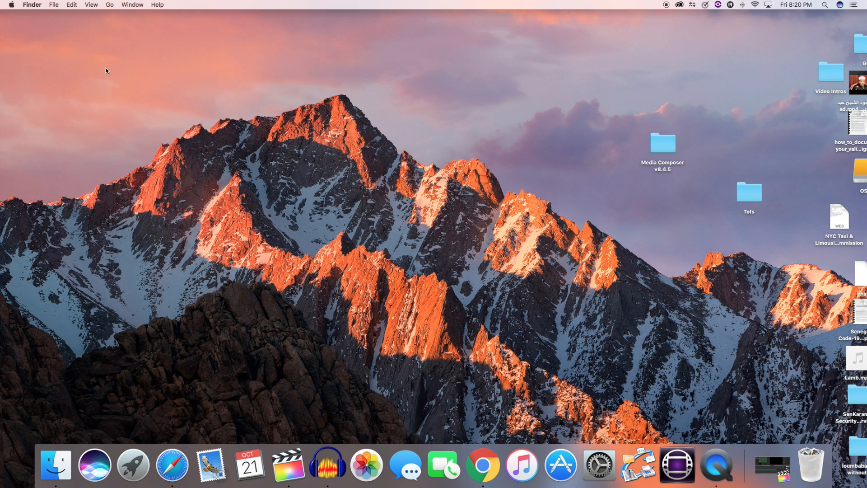
Show the Trash's Dock menu to empty it
right_click(810, 464)
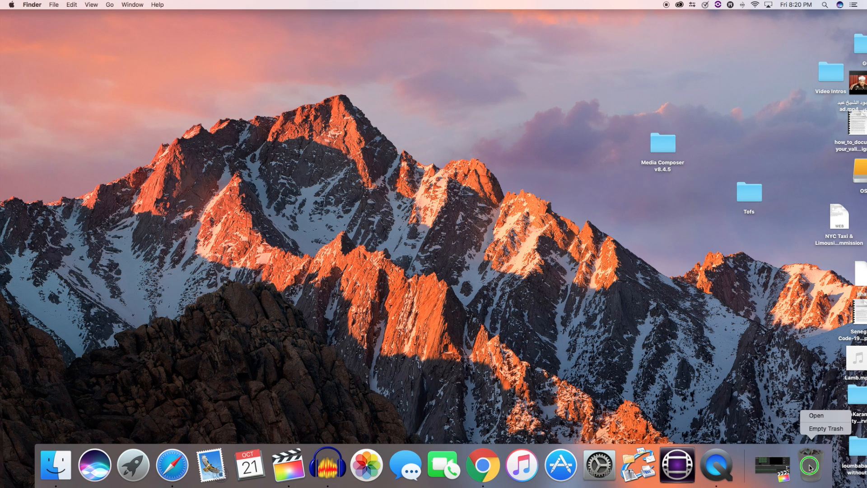
mouse_move(825, 428)
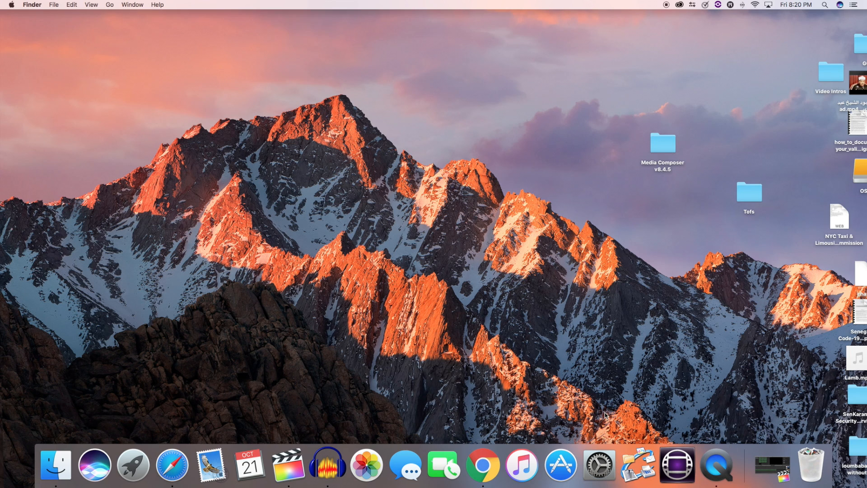
mouse_move(597, 464)
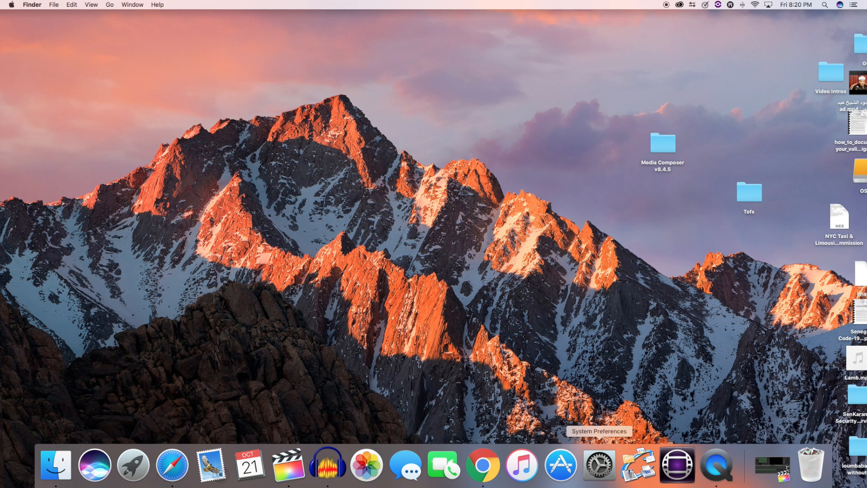
Reach the Login Items list in Users & Groups within System Preferences
click(598, 464)
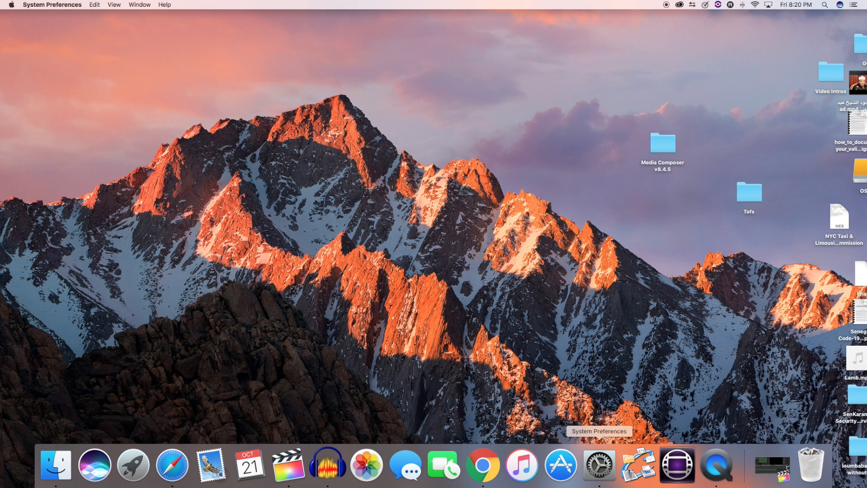
click(597, 464)
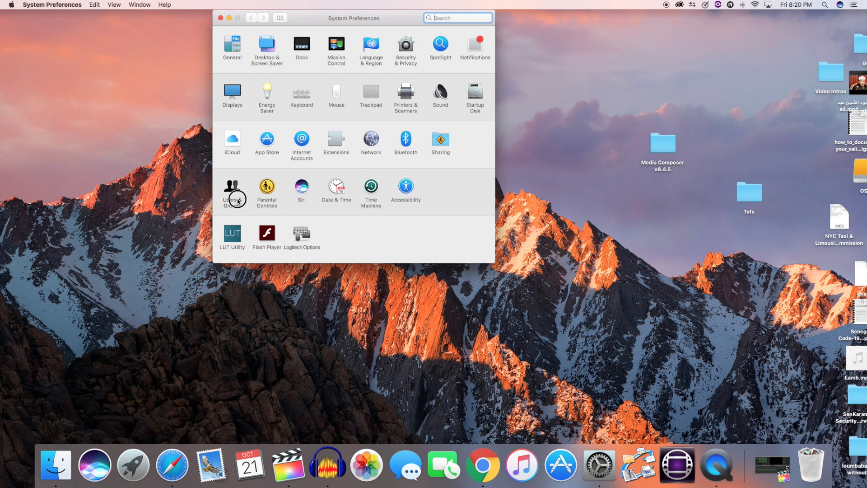
click(233, 190)
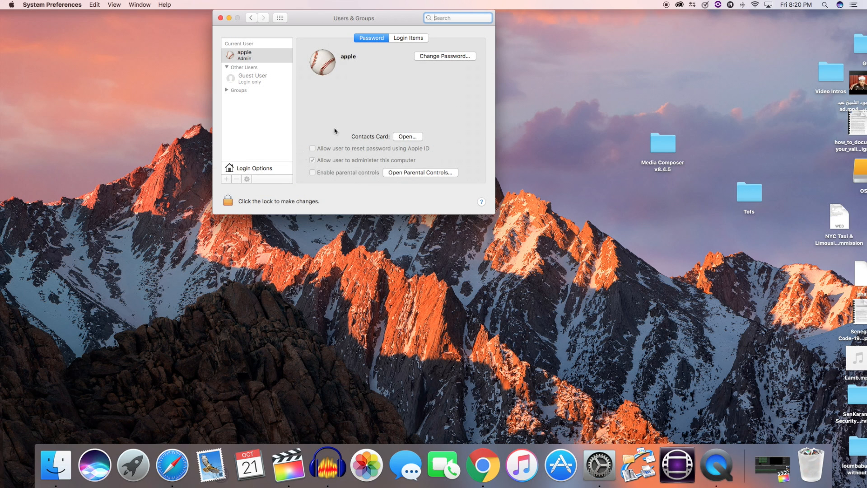
click(408, 38)
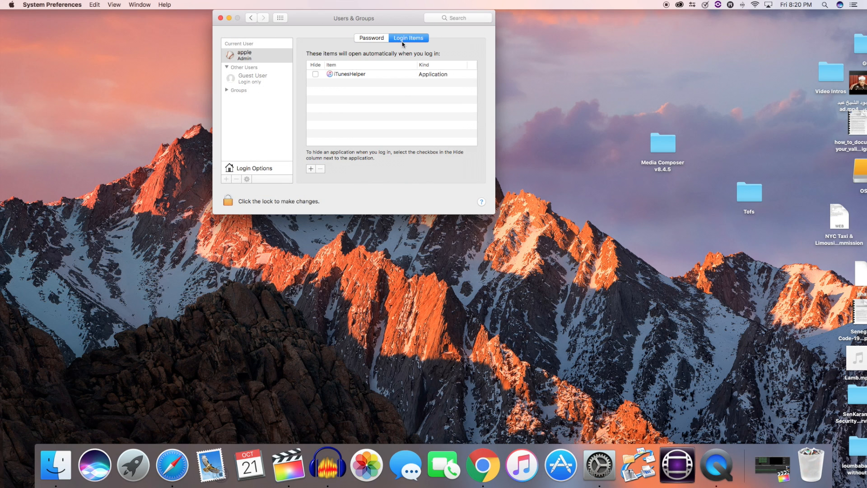
Remove iTunesHelper from the login items and close System Preferences
click(349, 73)
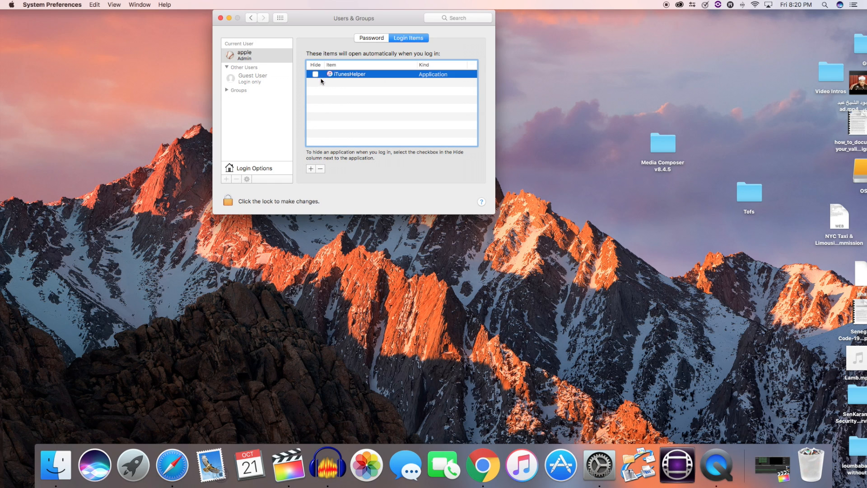
click(315, 74)
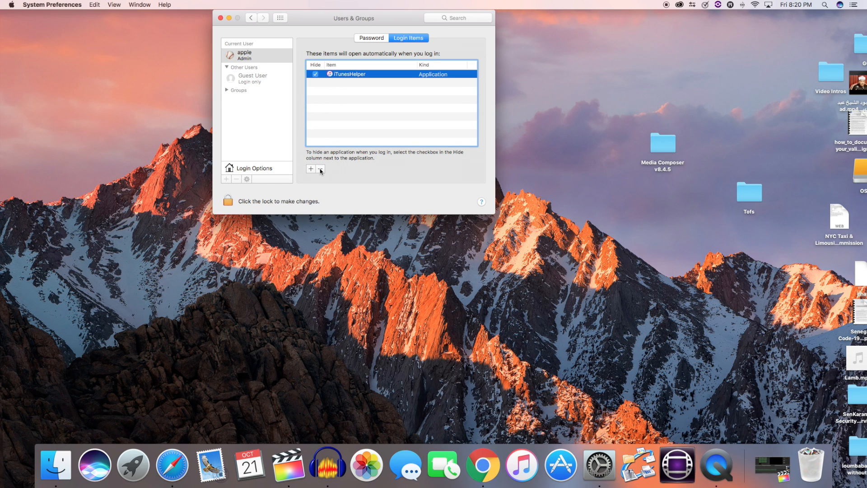
click(320, 168)
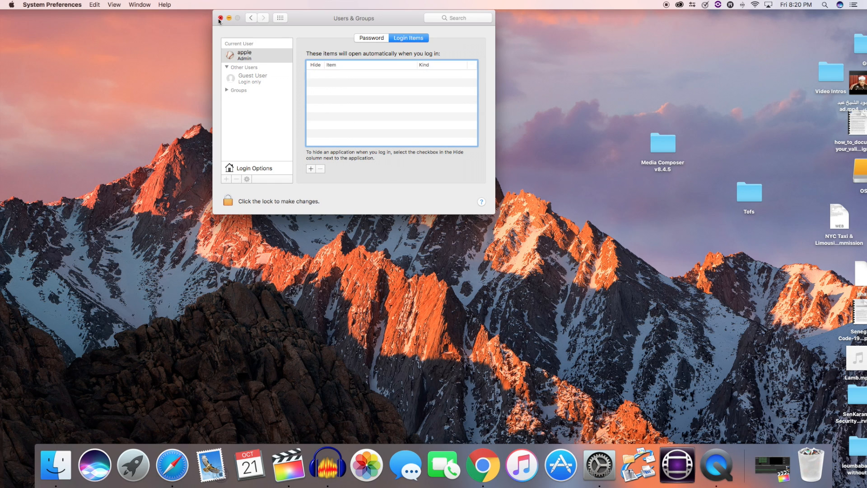
click(220, 18)
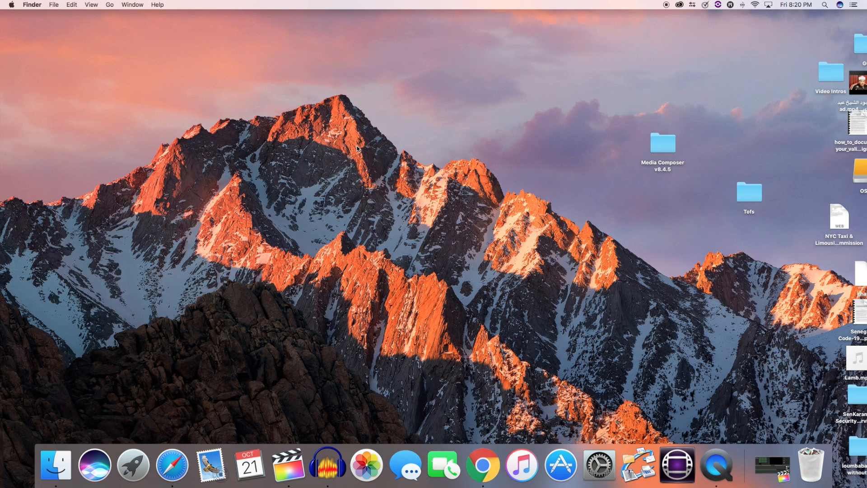
mouse_move(369, 146)
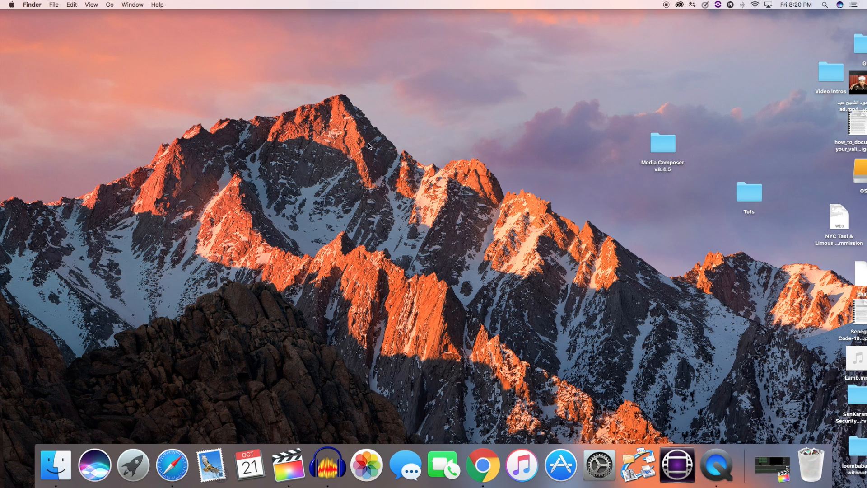